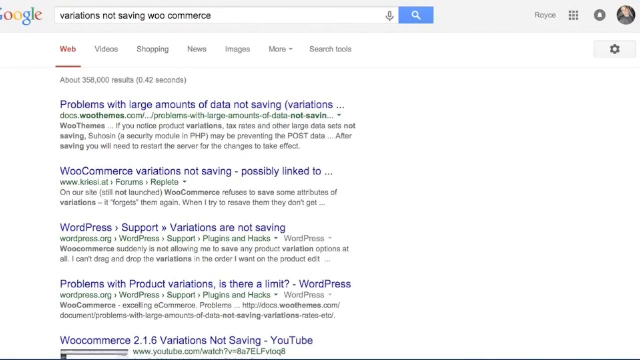
mouse_move(480, 80)
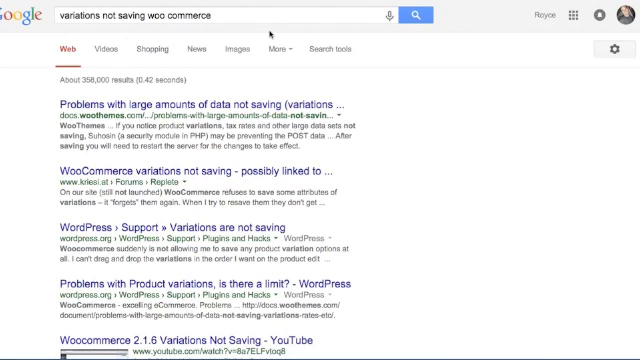
scroll(down, 3)
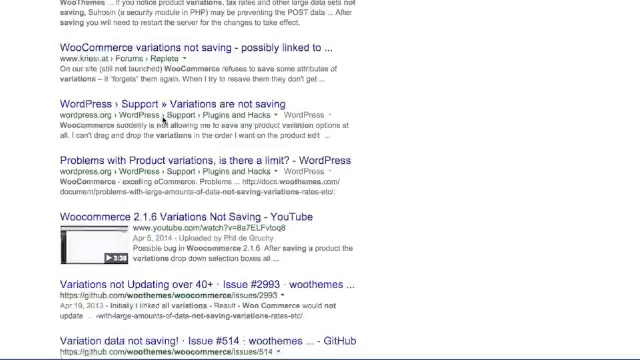
scroll(down, 3)
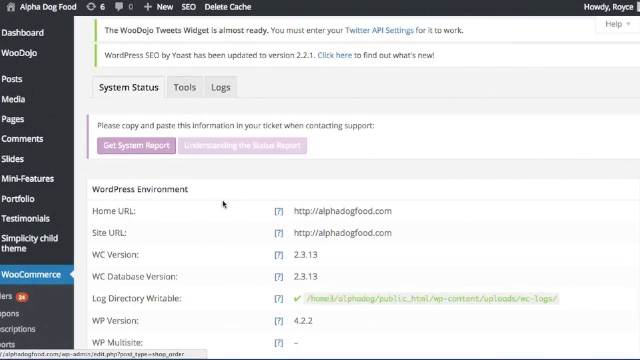
scroll(down, 3)
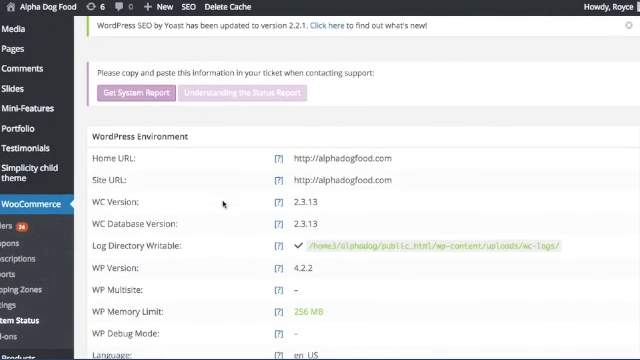
scroll(down, 3)
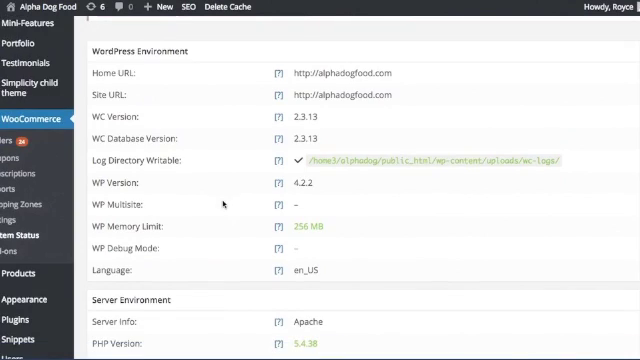
scroll(down, 3)
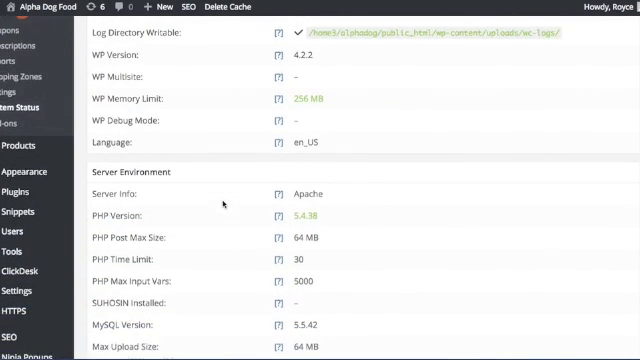
scroll(down, 3)
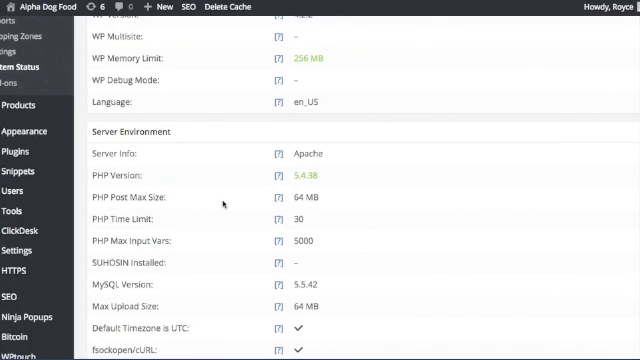
scroll(down, 3)
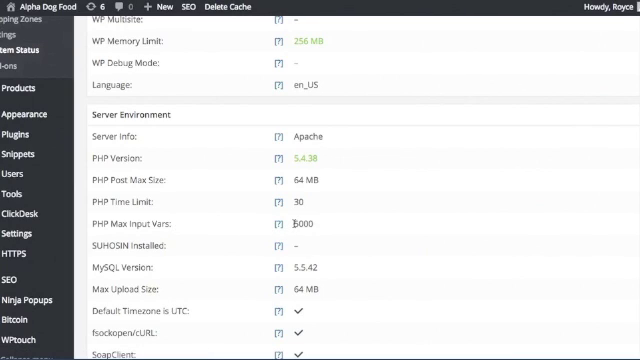
mouse_move(336, 232)
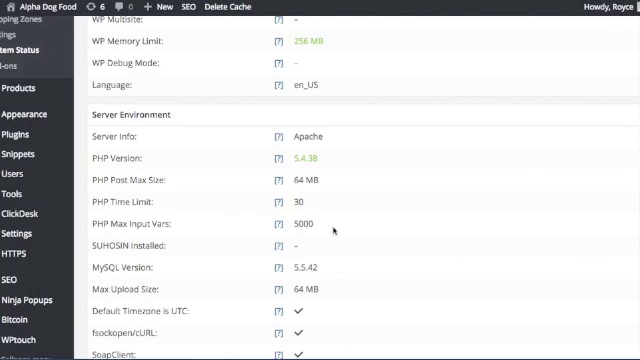
mouse_move(296, 224)
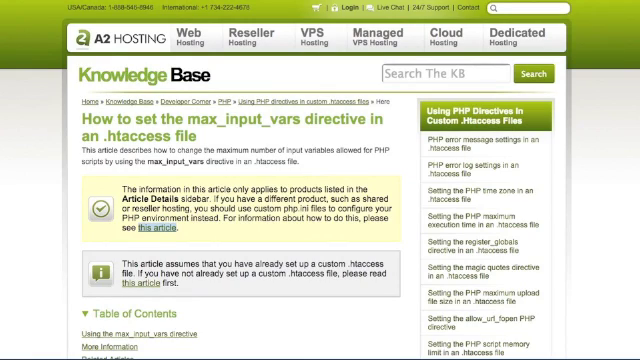
mouse_move(248, 104)
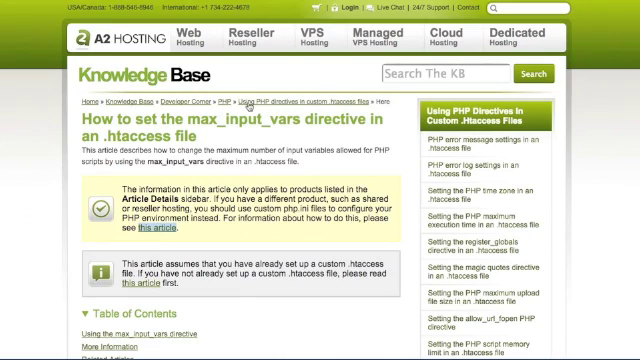